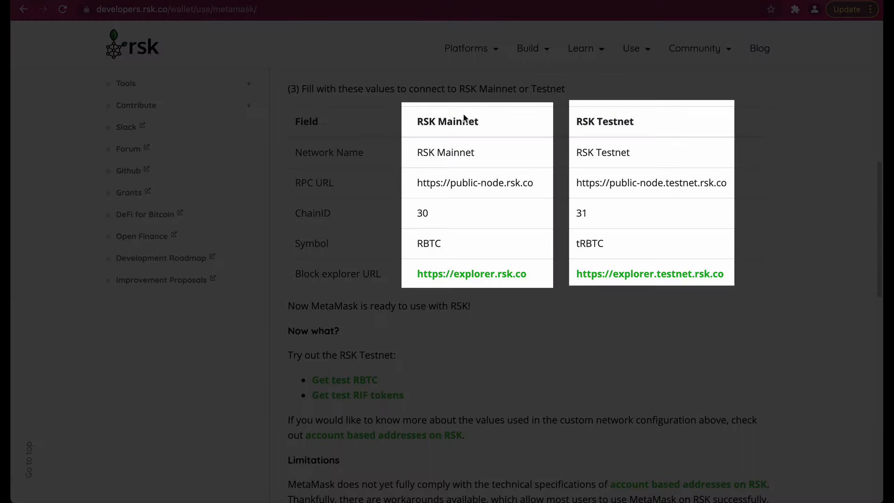
pyautogui.moveTo(641, 123)
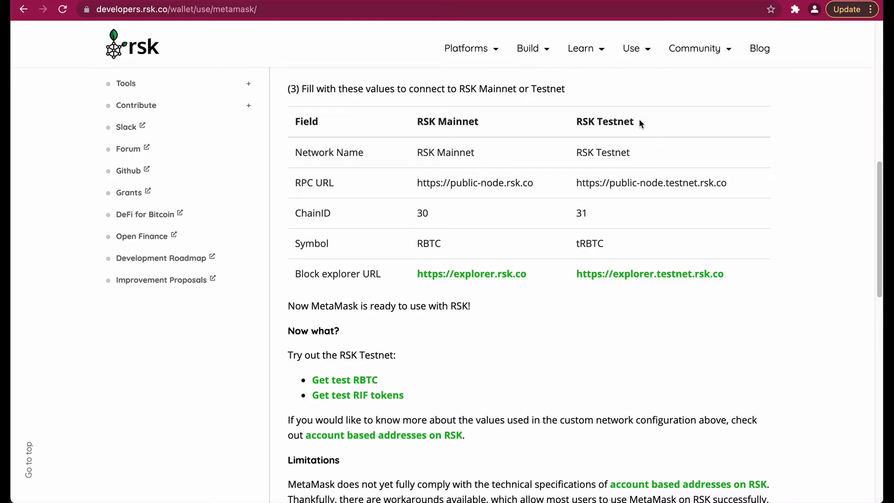
# Step: Bring up the Networks list from the Ethereum Mainnet dropdown
pyautogui.press('ctrl+plus')
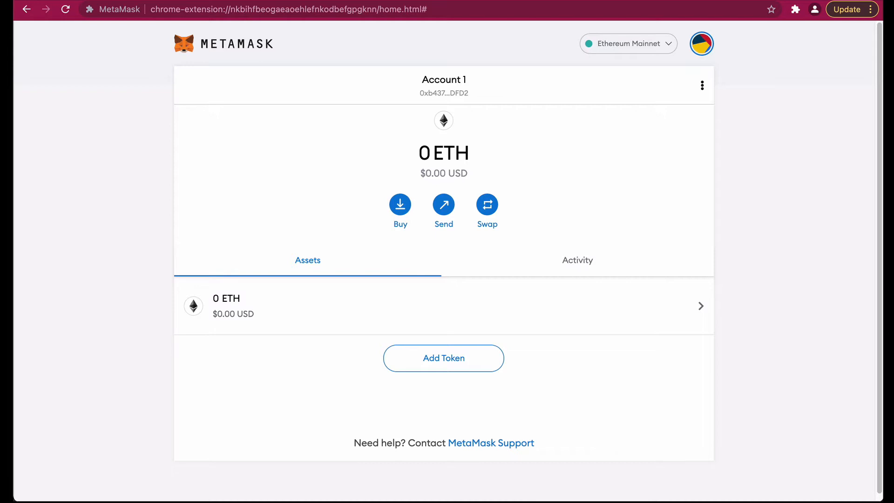
pyautogui.click(626, 43)
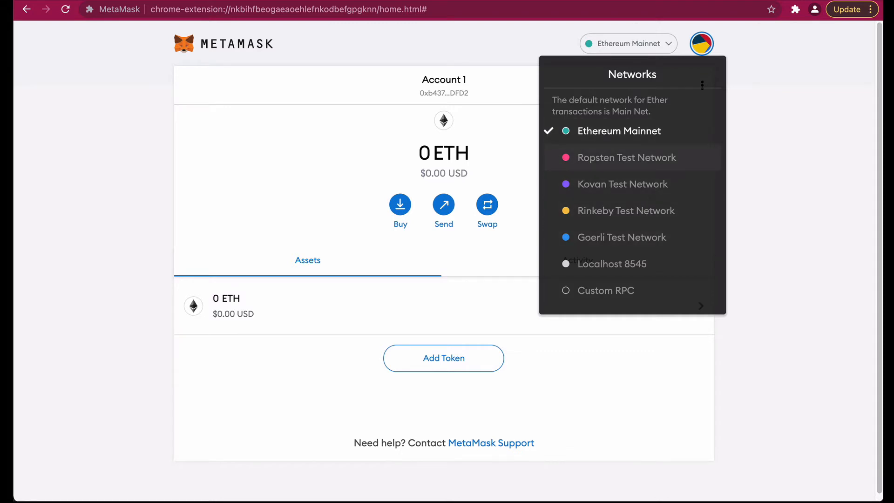
pyautogui.moveTo(627, 290)
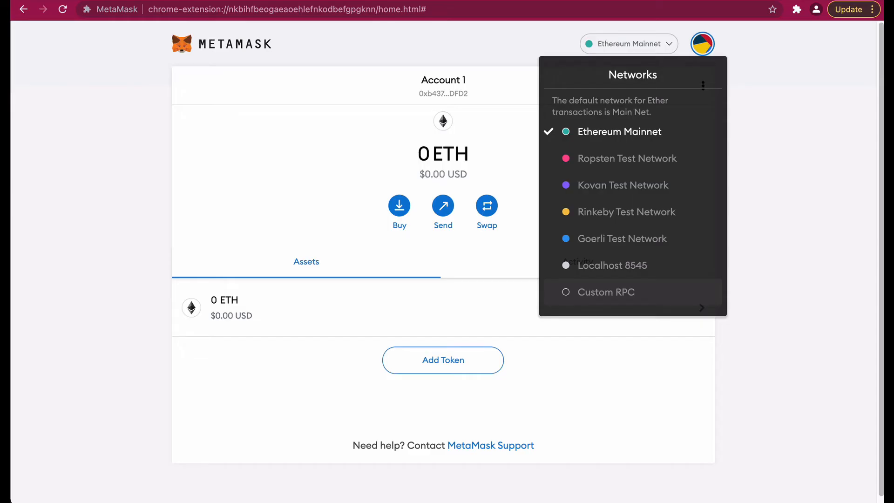
# Step: Start a Custom RPC network and enter RSK as its Network Name
pyautogui.click(606, 292)
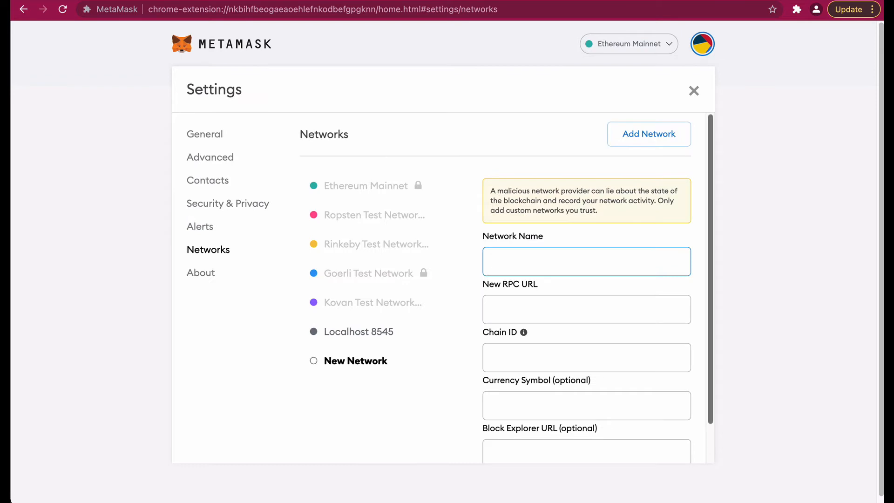
pyautogui.scroll(-3)
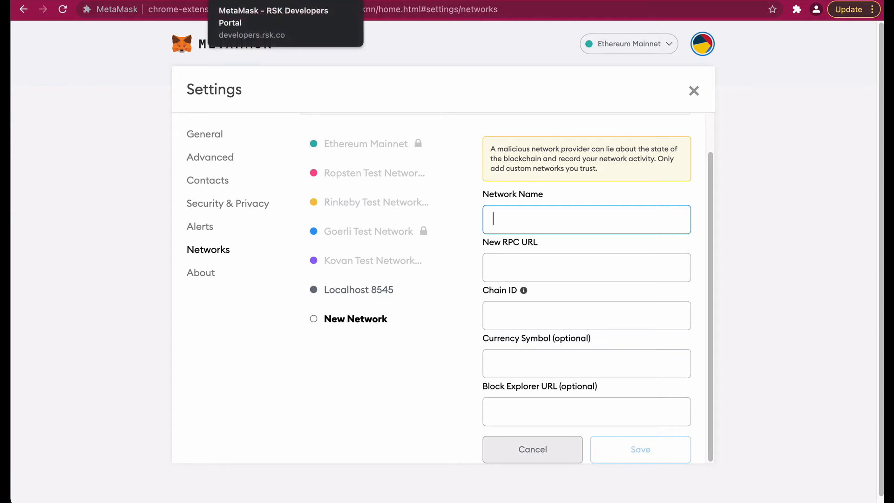
pyautogui.click(273, 23)
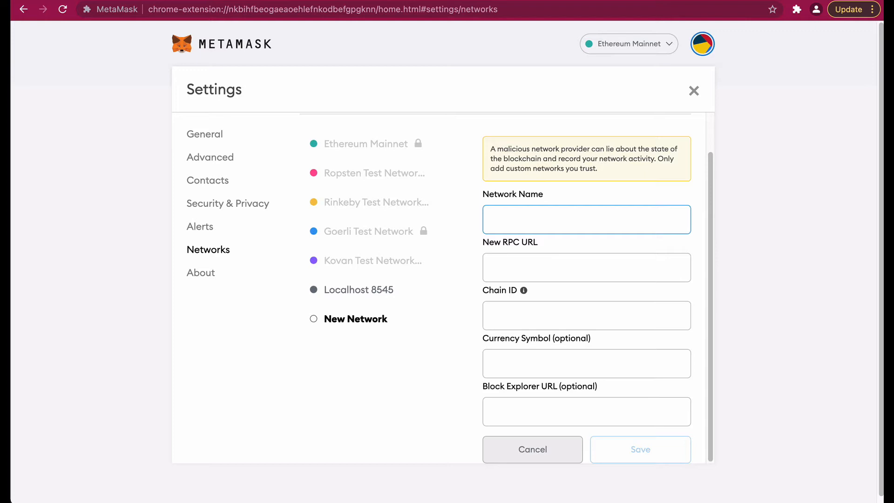
pyautogui.write('RSK')
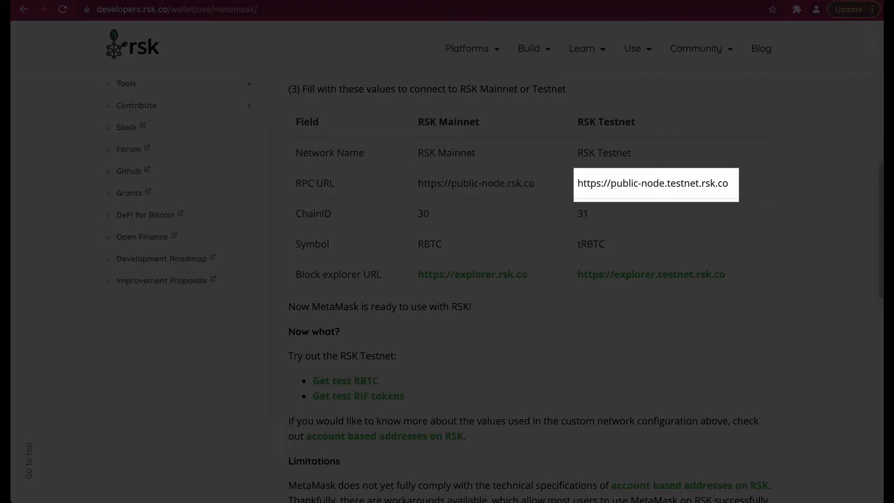
# Step: Select the RSK Testnet RPC URL in the developers portal table
pyautogui.doubleClick(652, 184)
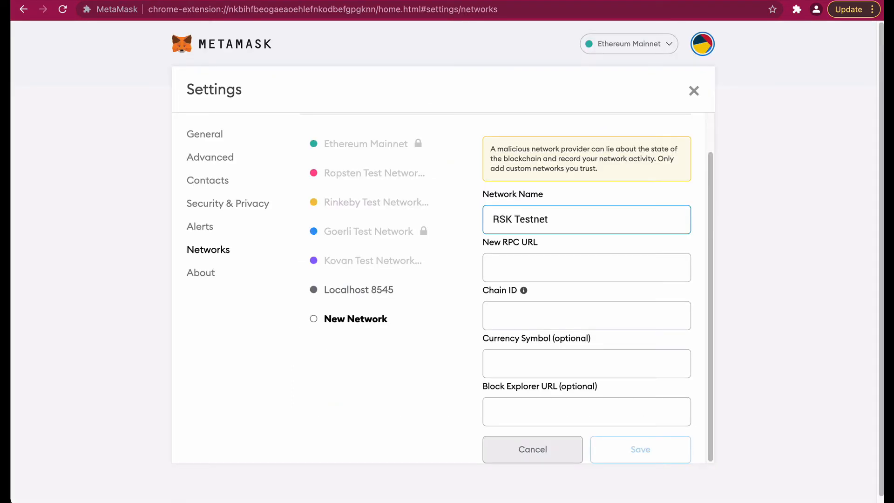
pyautogui.write('https://public-node.testnet.rsk.co')
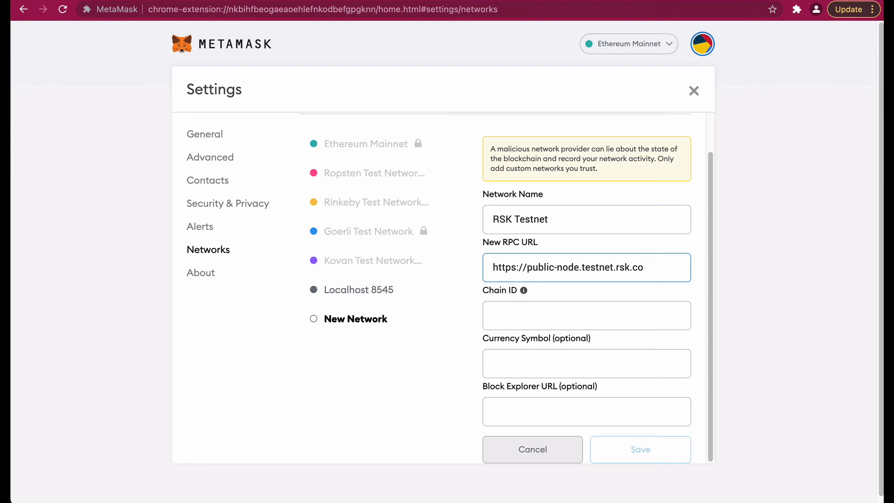
pyautogui.click(177, 9)
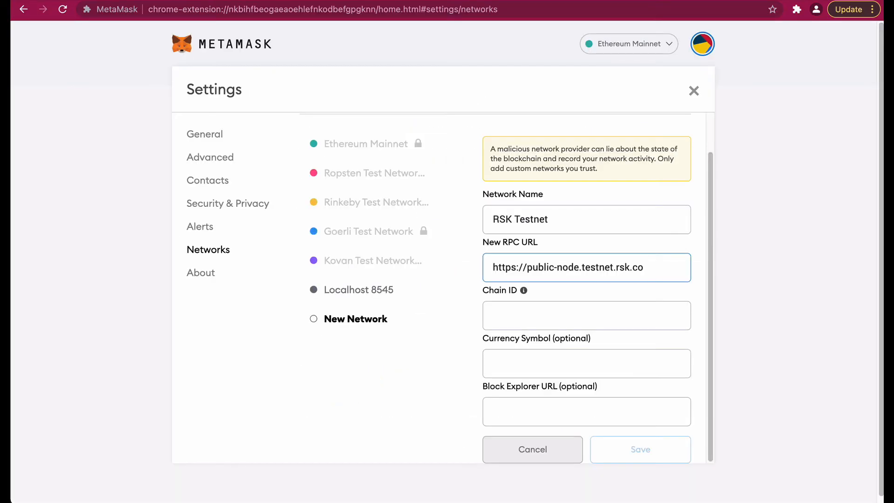
pyautogui.write('31')
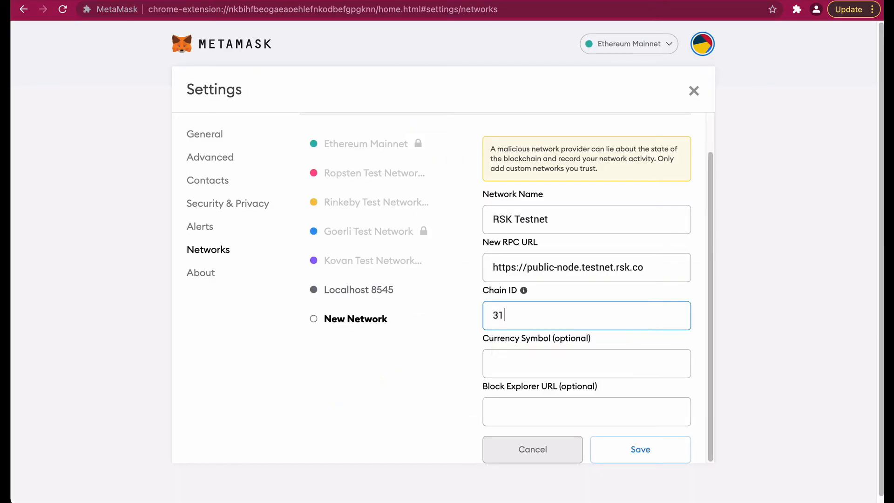
pyautogui.write('tRBTC')
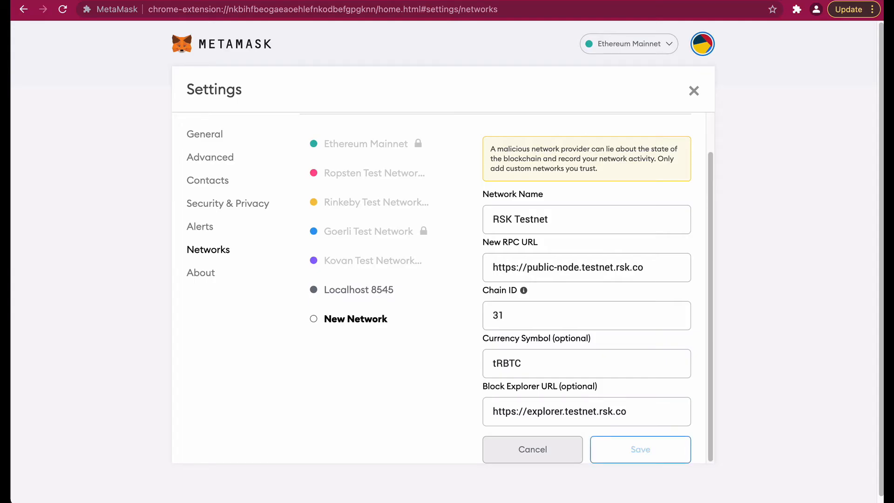
pyautogui.click(639, 449)
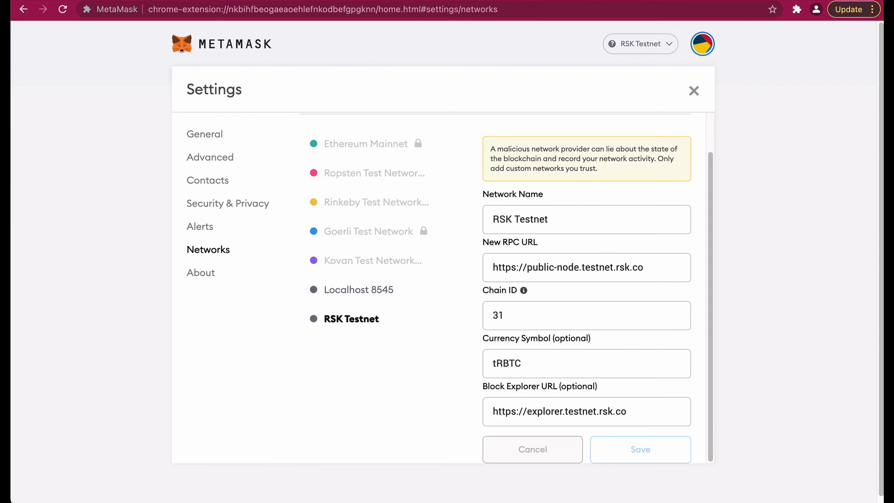